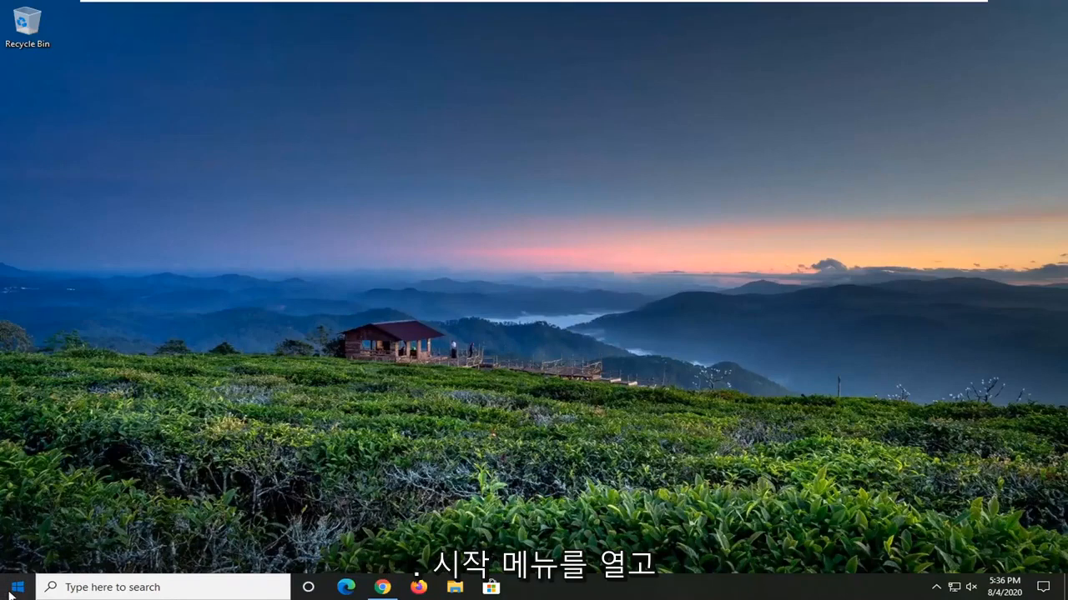
- Search the Start menu for 'group policy' to launch the Local Group Policy Editor
click(17, 587)
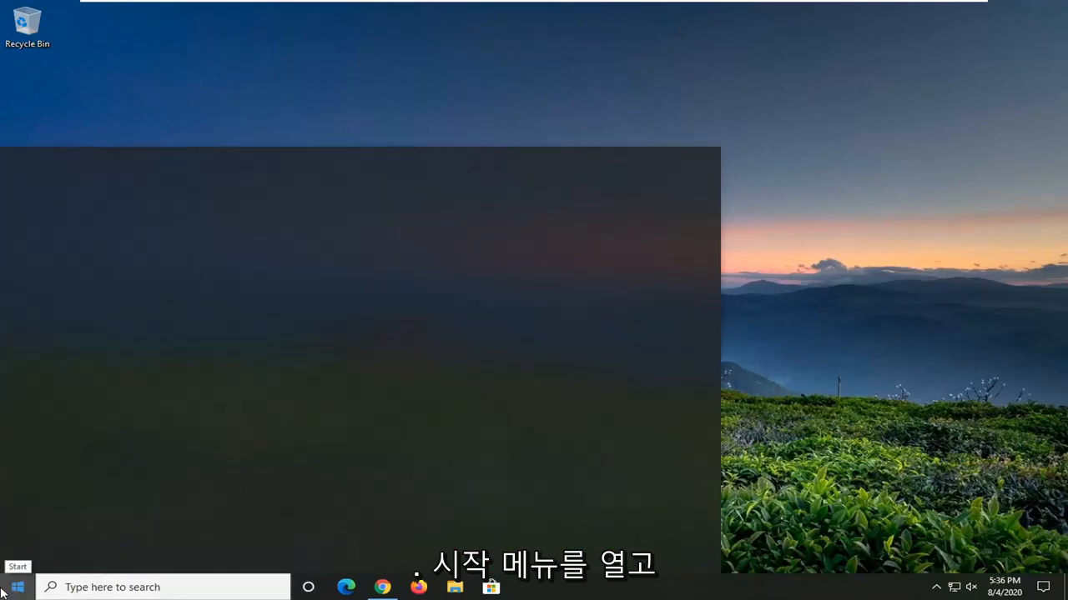
click(17, 586)
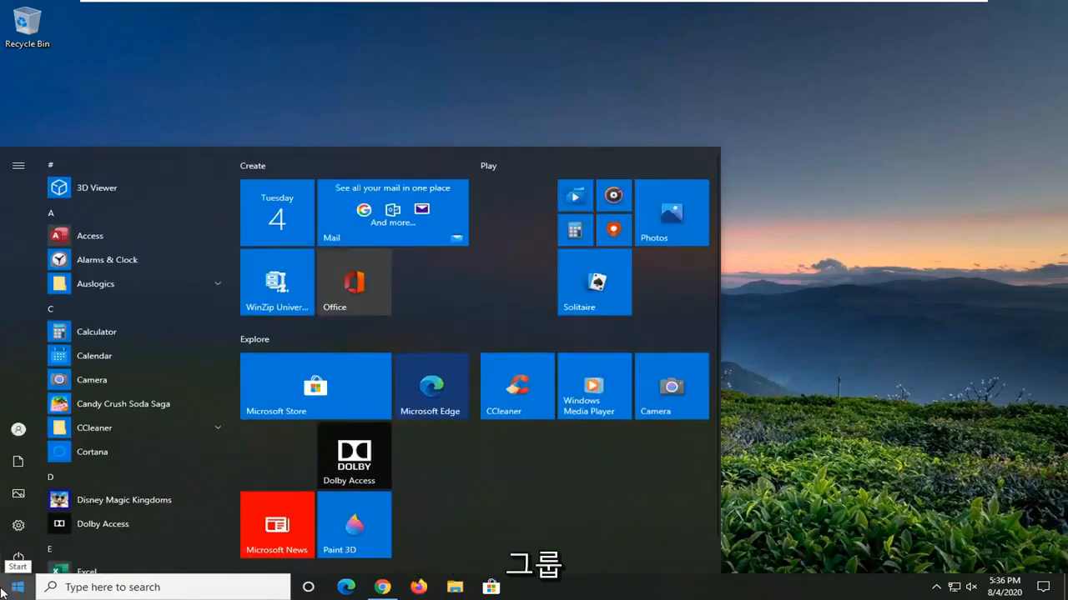
text(group policy)
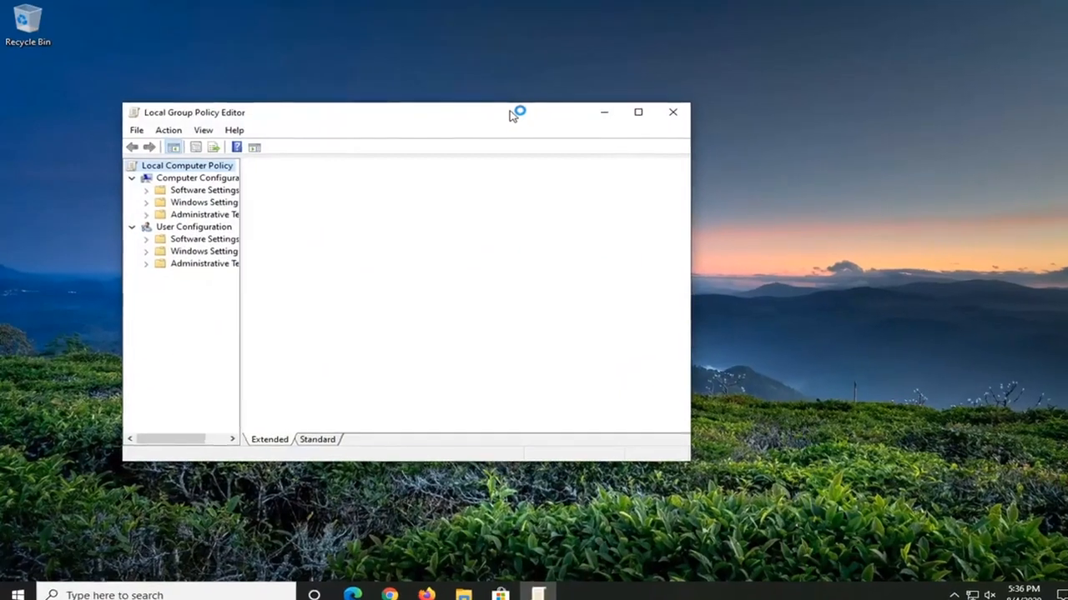
- Enlarge the editor window and expand Computer Configuration's Administrative Templates in the tree
drag(511, 113, 580, 104)
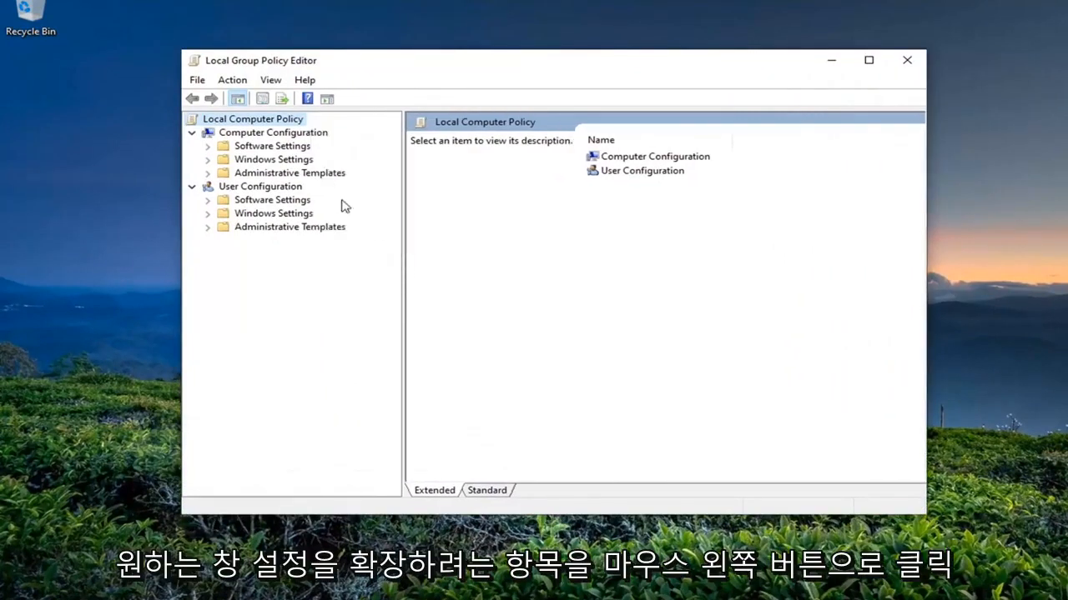
click(274, 160)
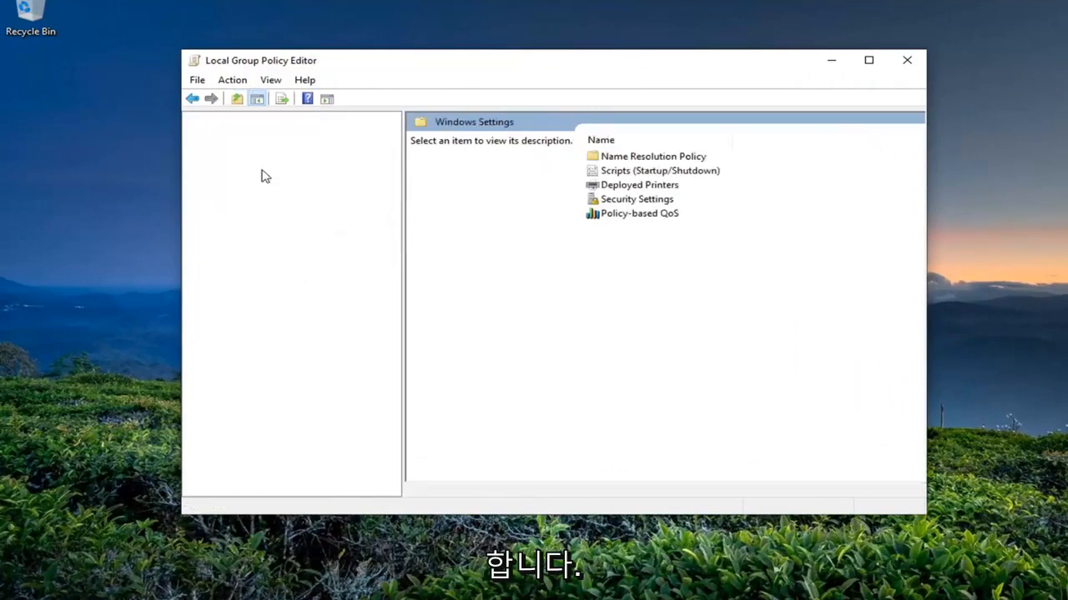
click(290, 172)
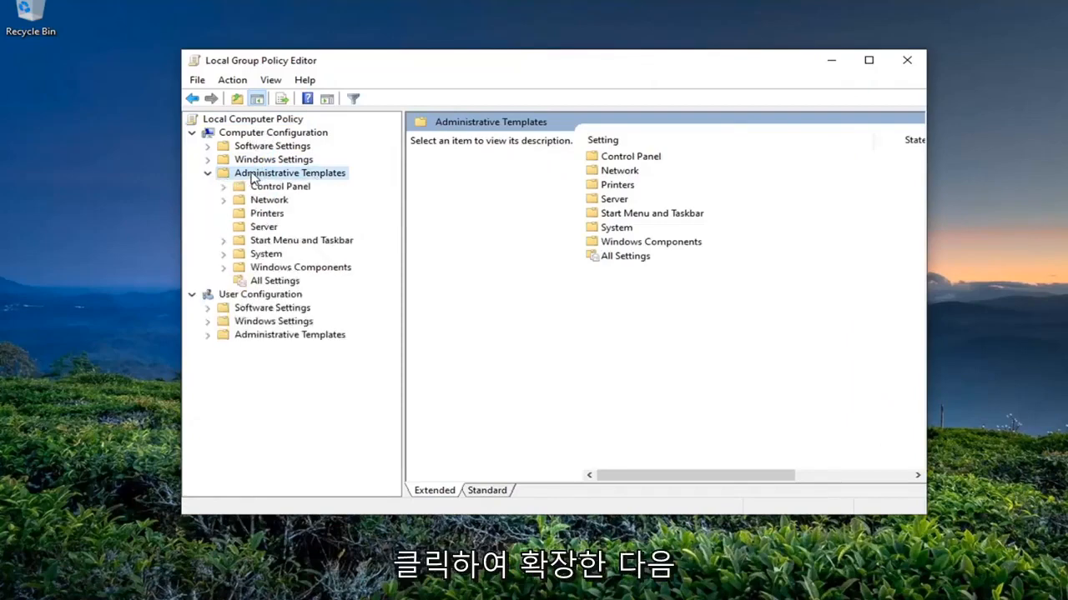
mouse_move(267, 277)
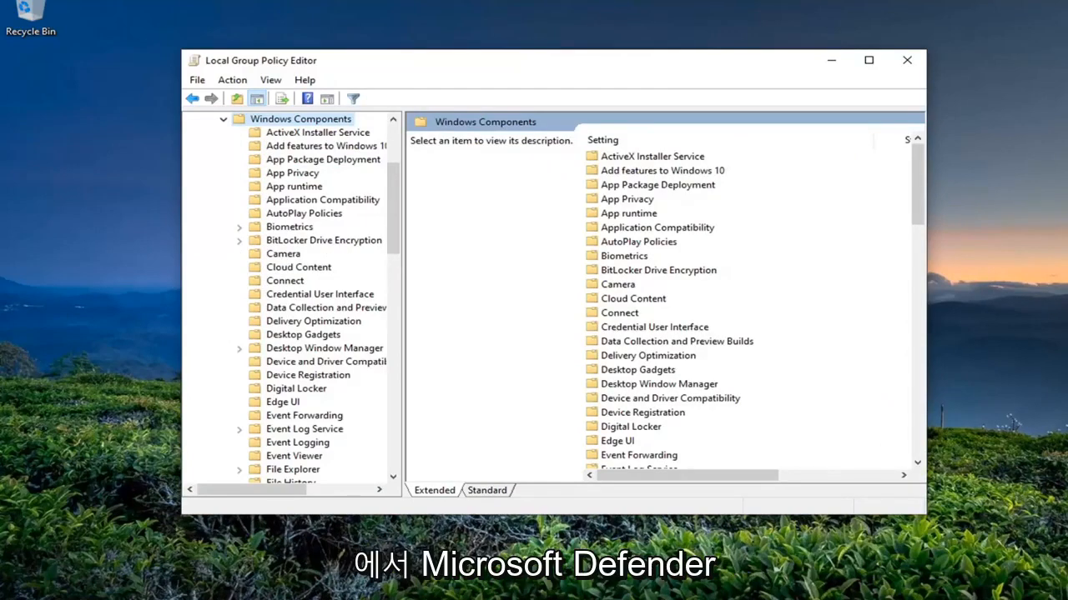
- Select Microsoft Defender Antivirus and show the 'Turn off Microsoft Defender Antivirus' policy description
scroll(down, 3)
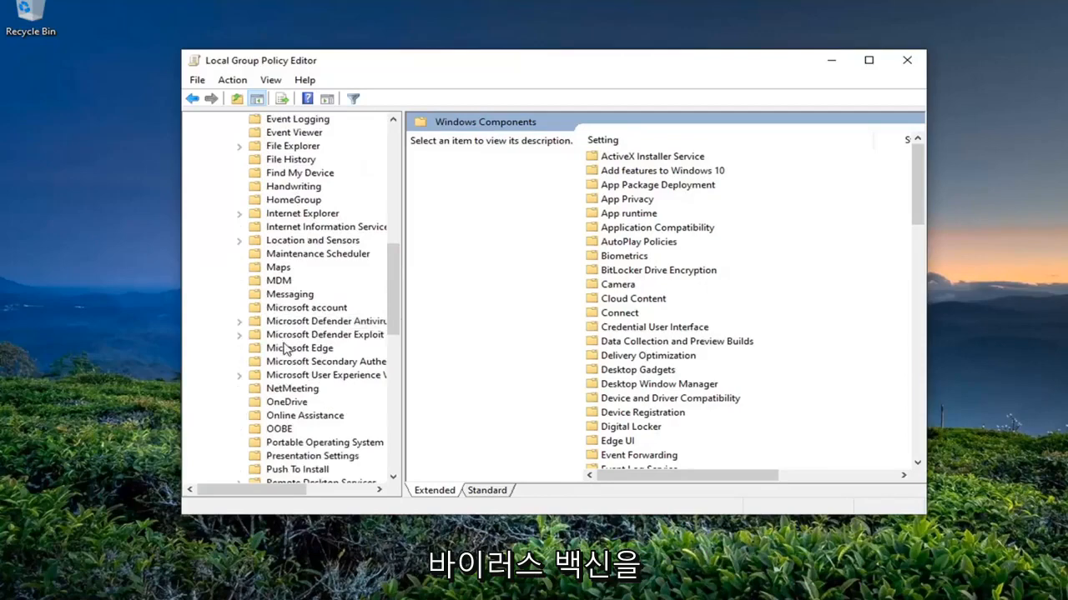
click(325, 321)
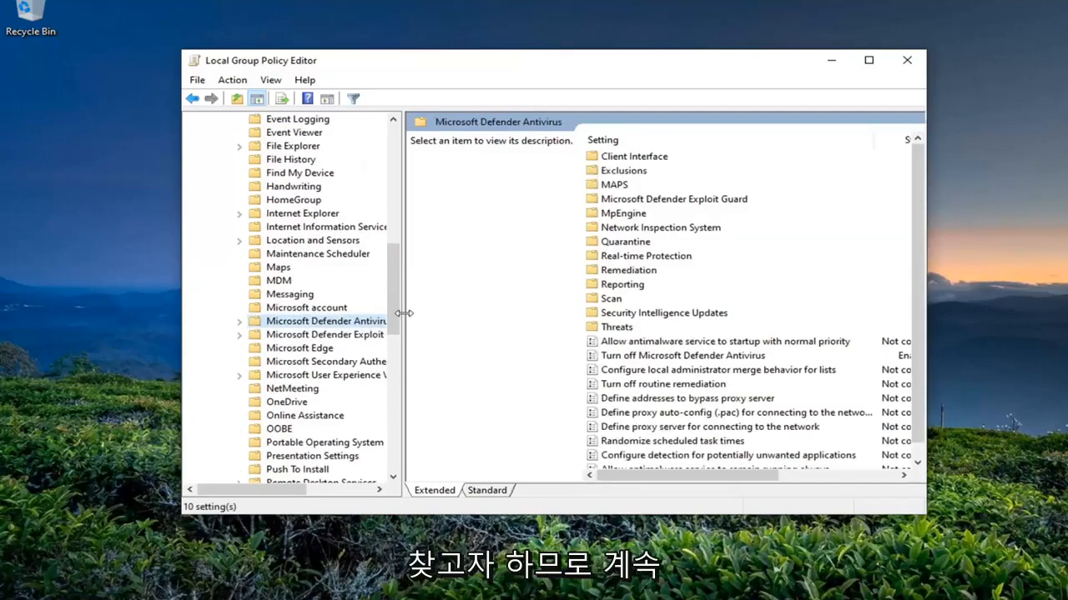
drag(403, 312, 488, 313)
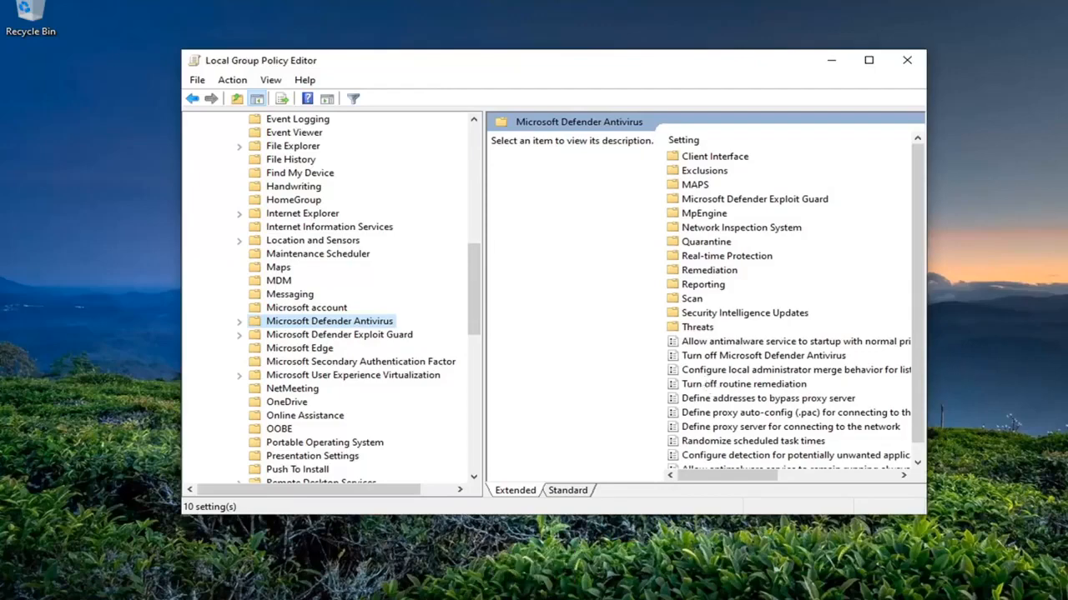
click(763, 354)
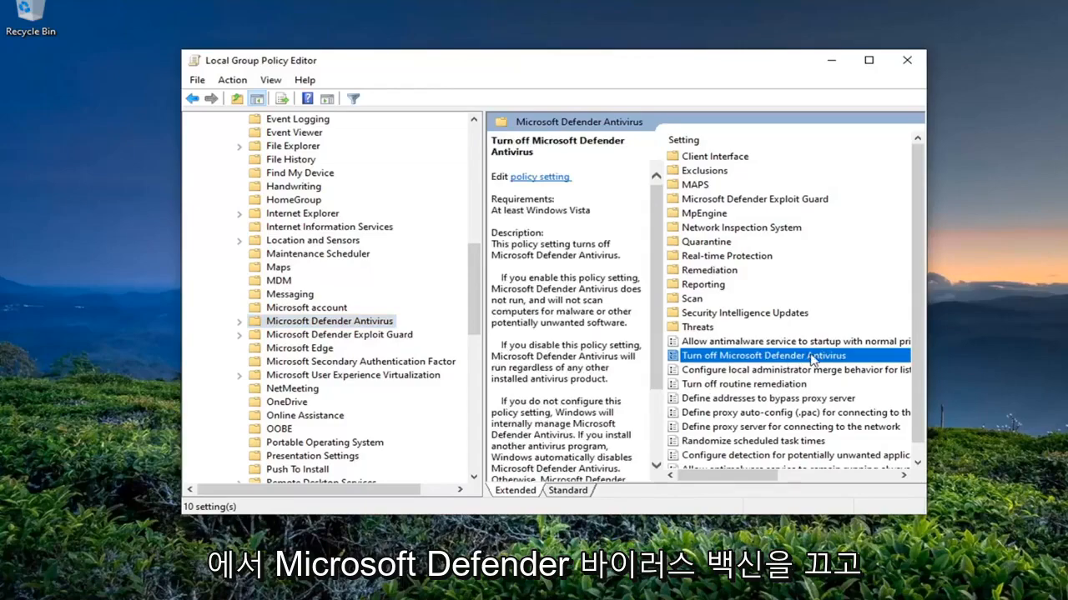
- Set 'Turn off Microsoft Defender Antivirus' to Disabled, confirm with OK, and close the editor
double_click(761, 355)
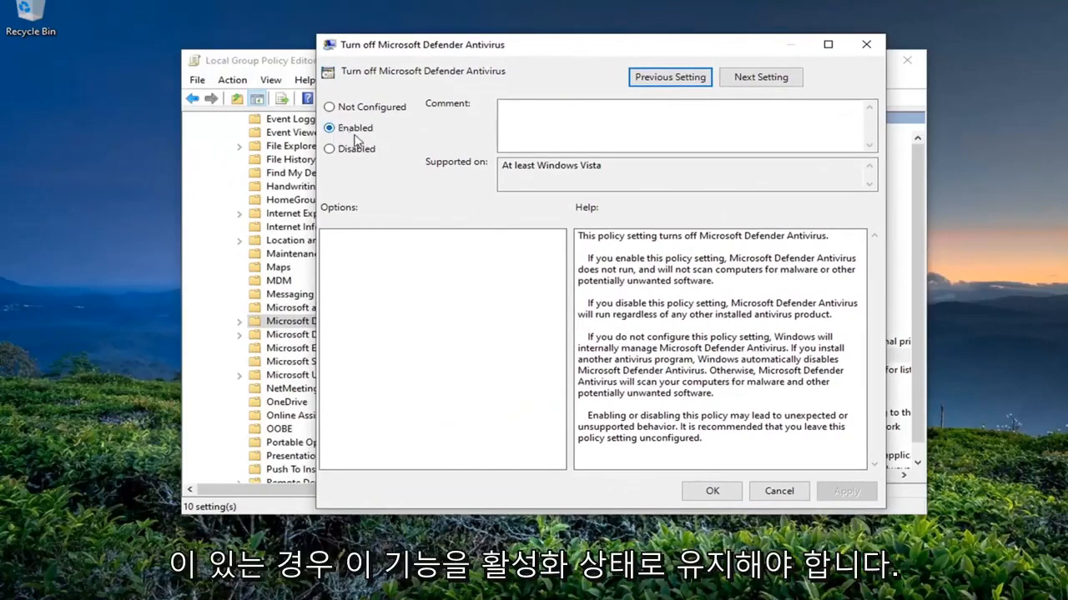
click(331, 148)
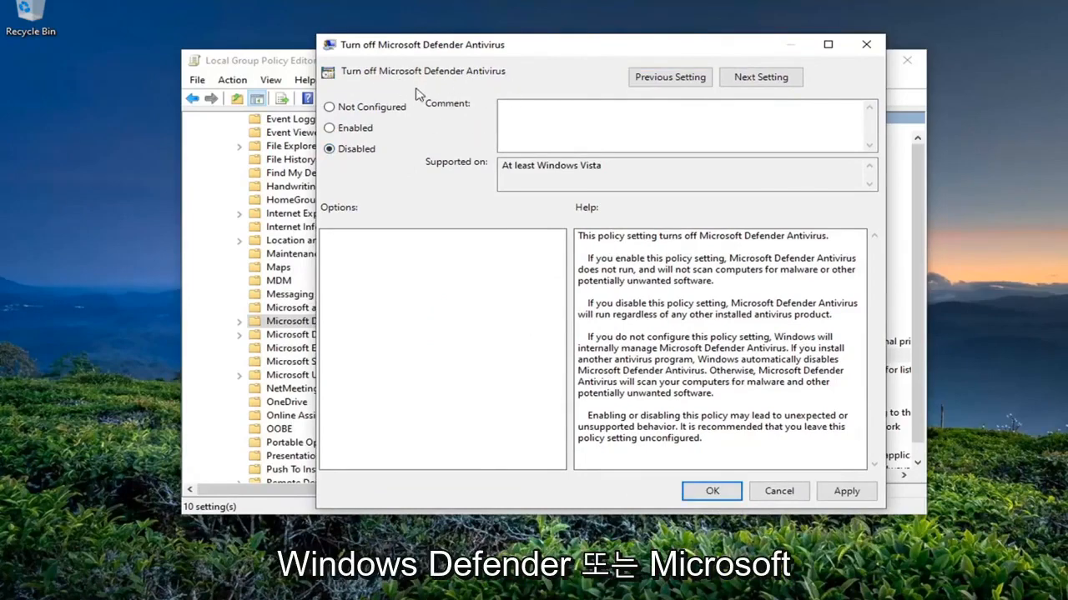
mouse_move(448, 148)
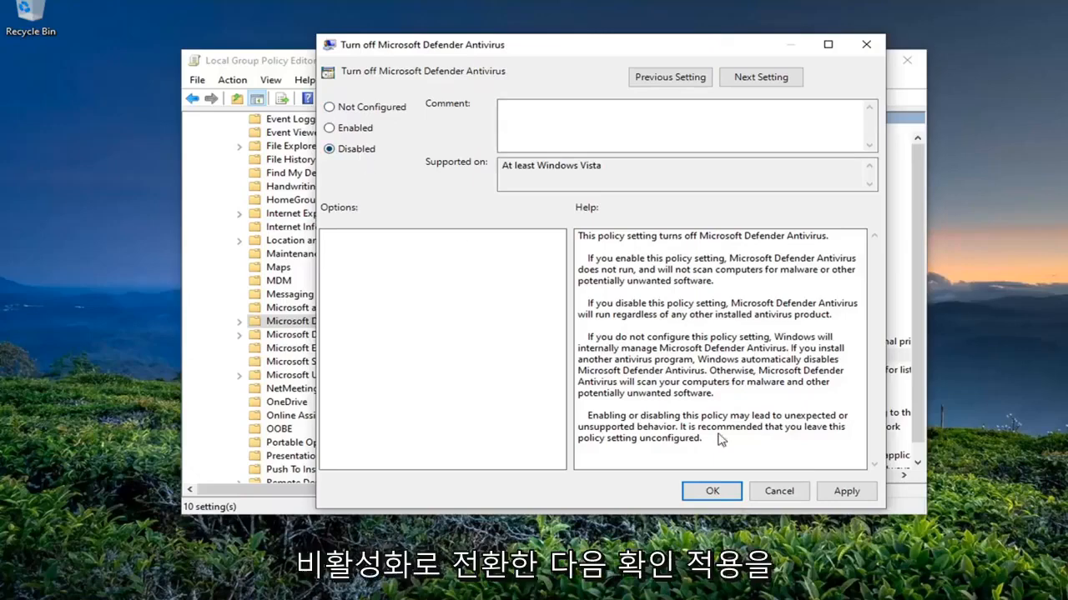
click(711, 492)
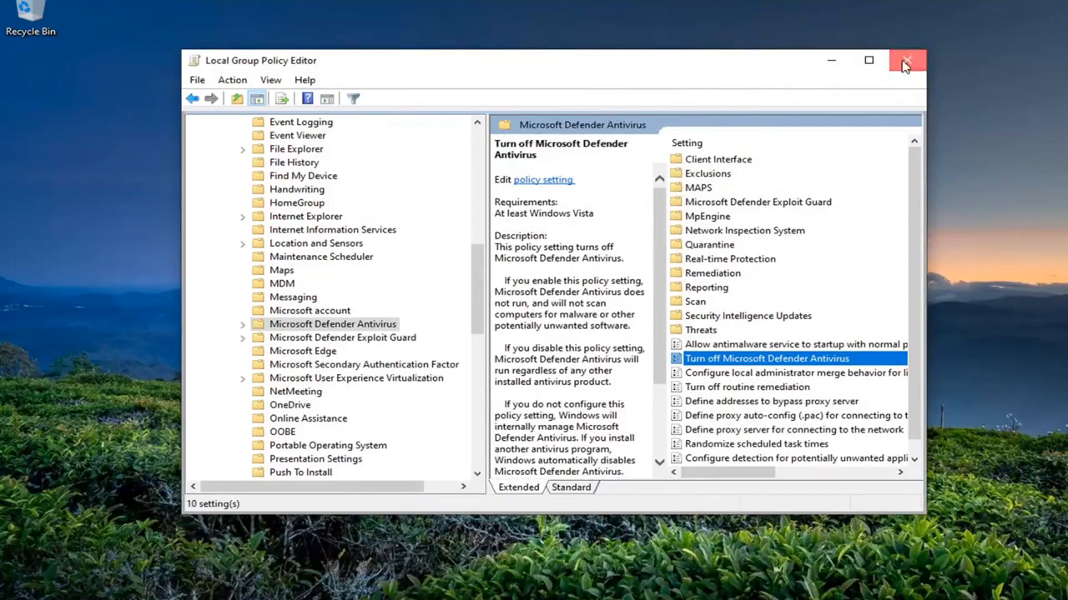
click(906, 60)
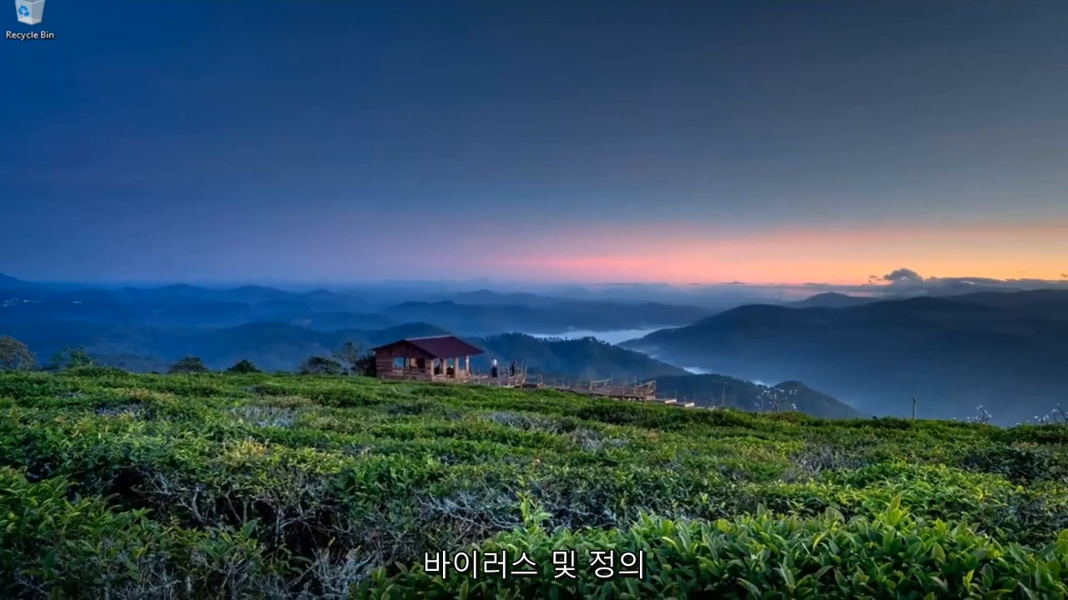